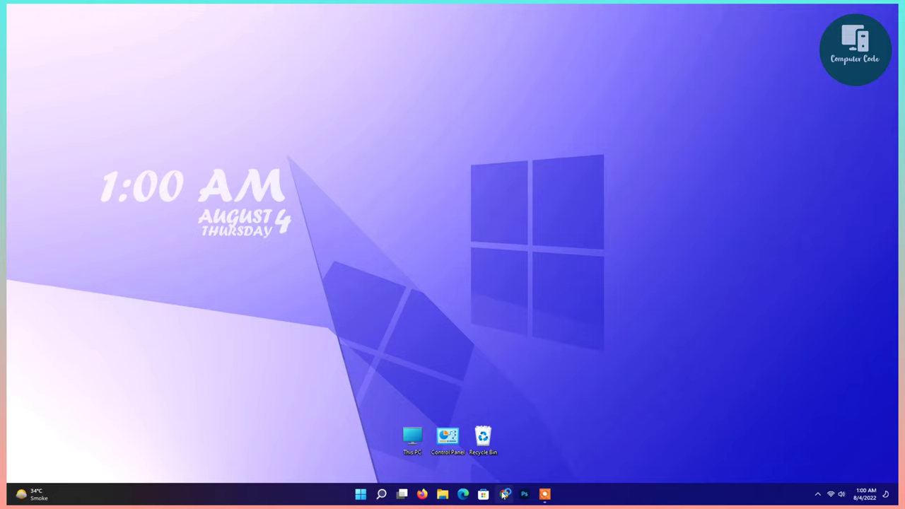
Open Google Chrome from the taskbar to search for 'joomla 4'
click(505, 493)
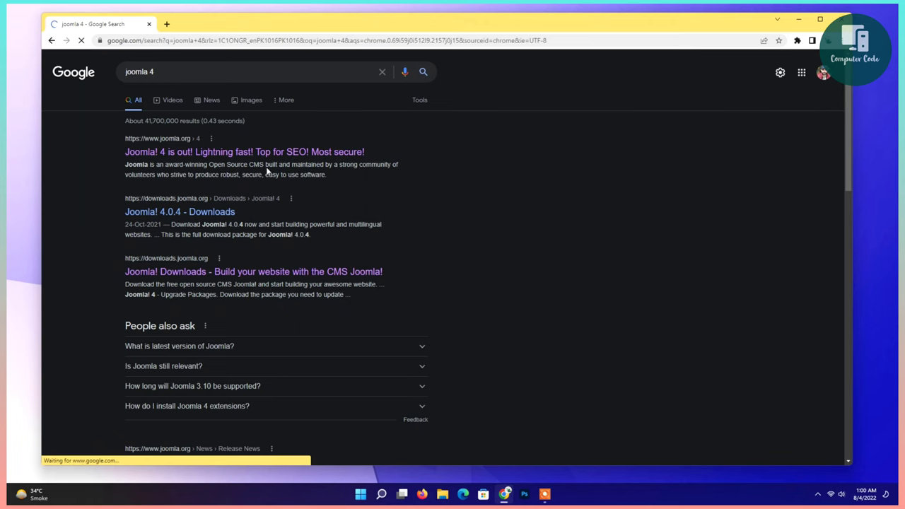
Open the 'Joomla! 4 is out' result, then go to the Joomla! Downloads site
click(244, 151)
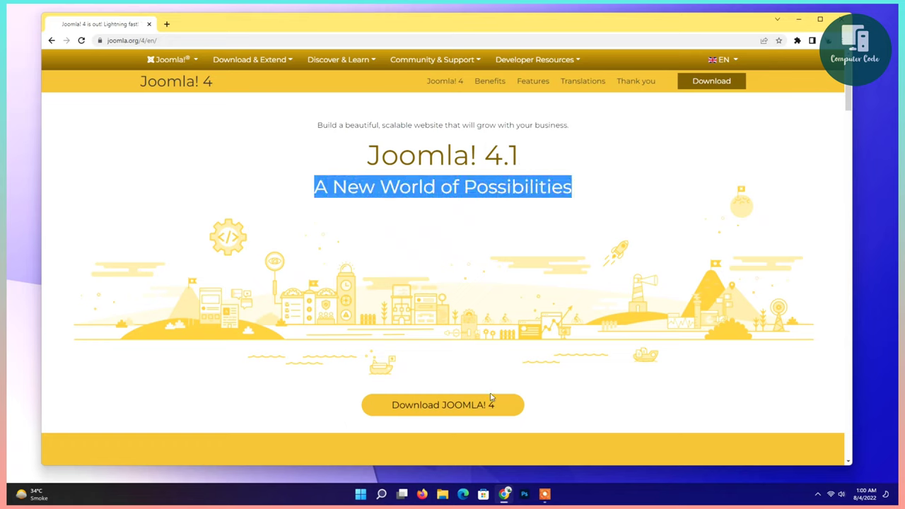
mouse_move(450, 406)
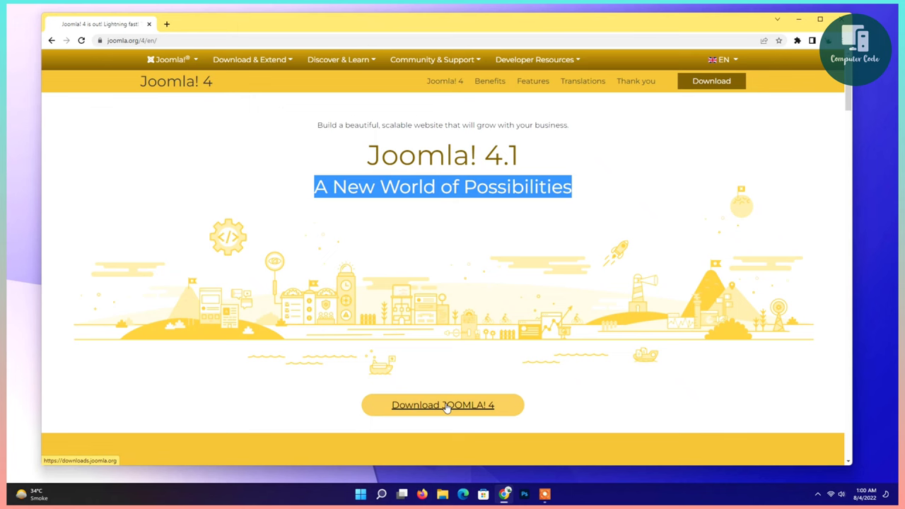
click(444, 405)
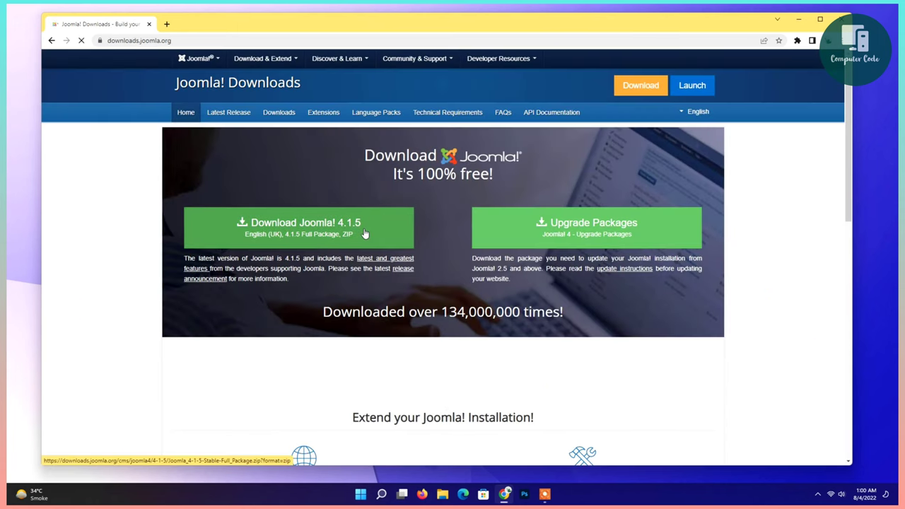
Download Joomla_4.1.5-Stable-Full_Package.zip through IDM and dismiss the licence warning
click(299, 227)
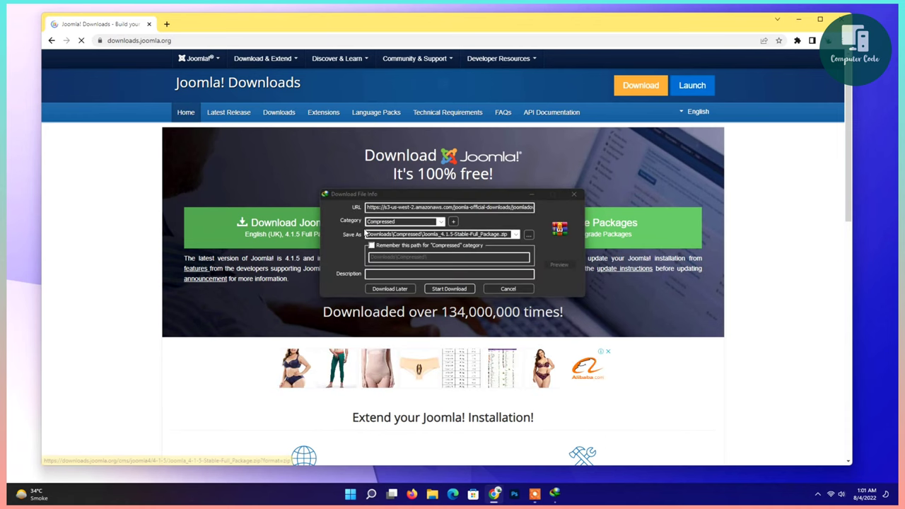
click(450, 288)
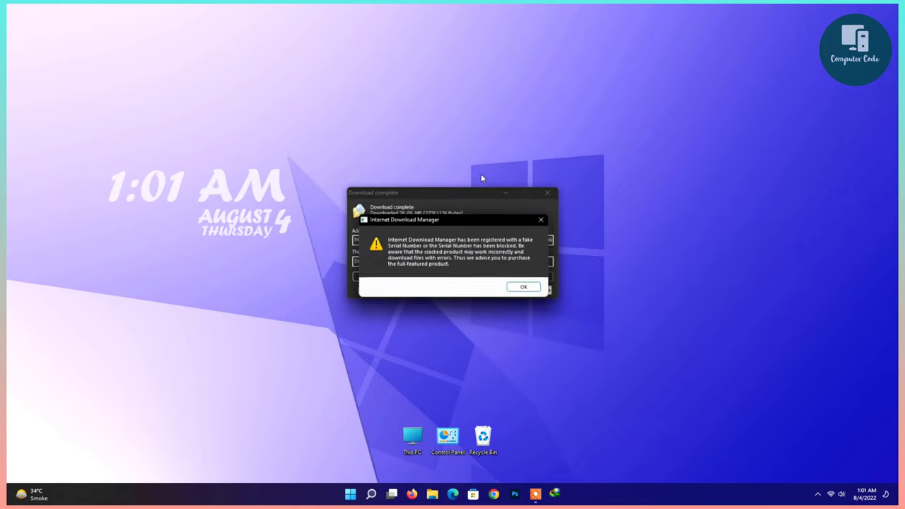
click(524, 286)
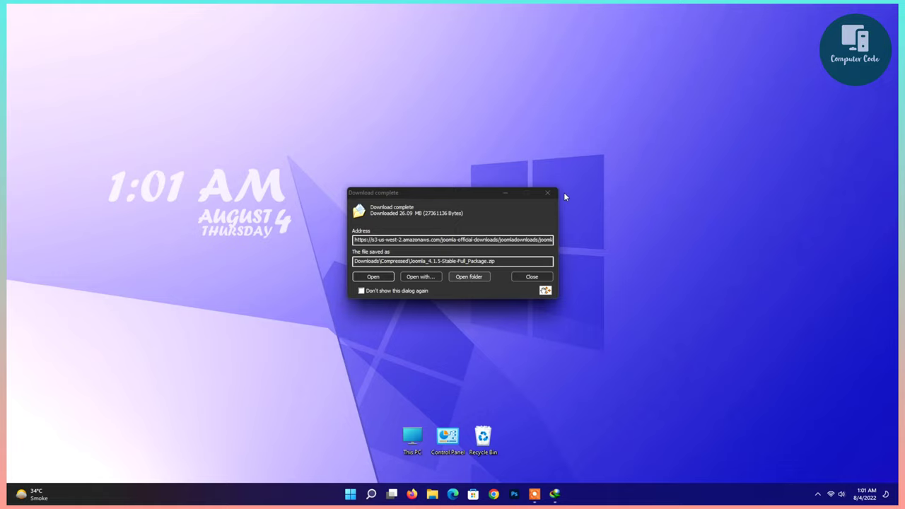
Dismiss the IDM notices and create a joomla folder in Downloads\Compressed
click(531, 277)
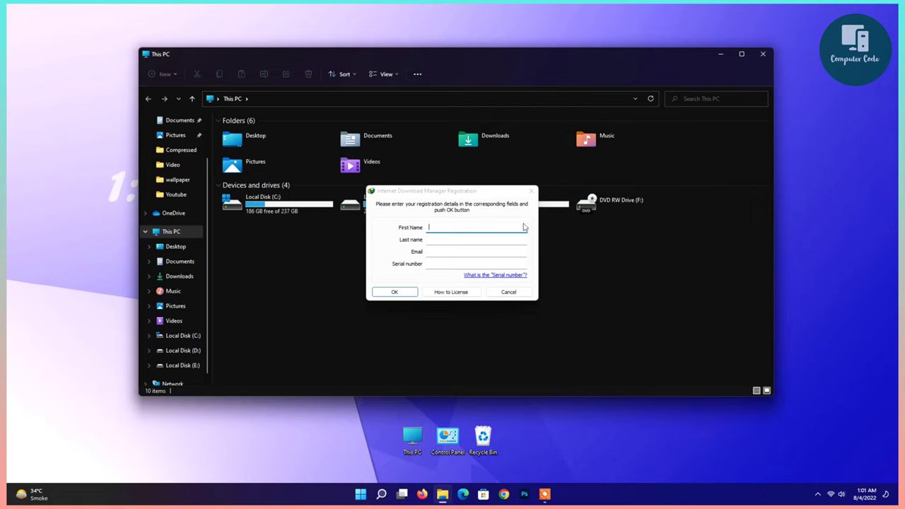
click(508, 292)
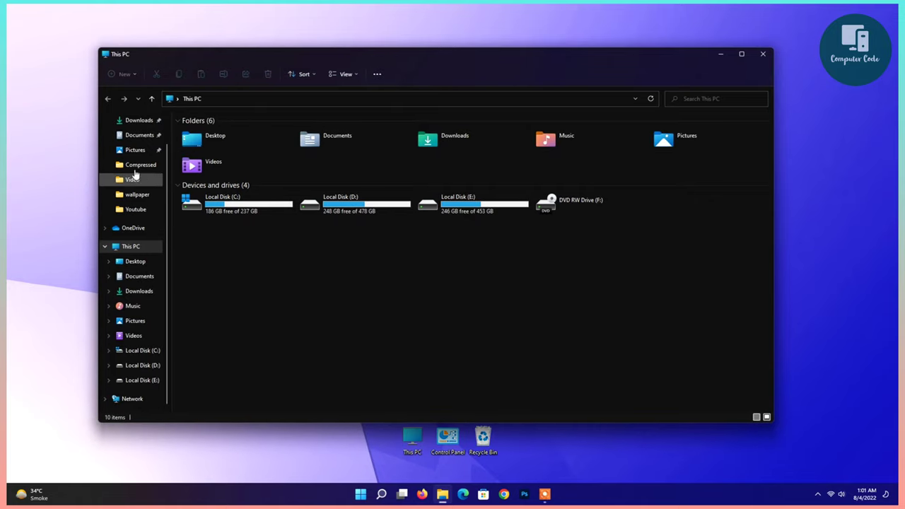
click(138, 154)
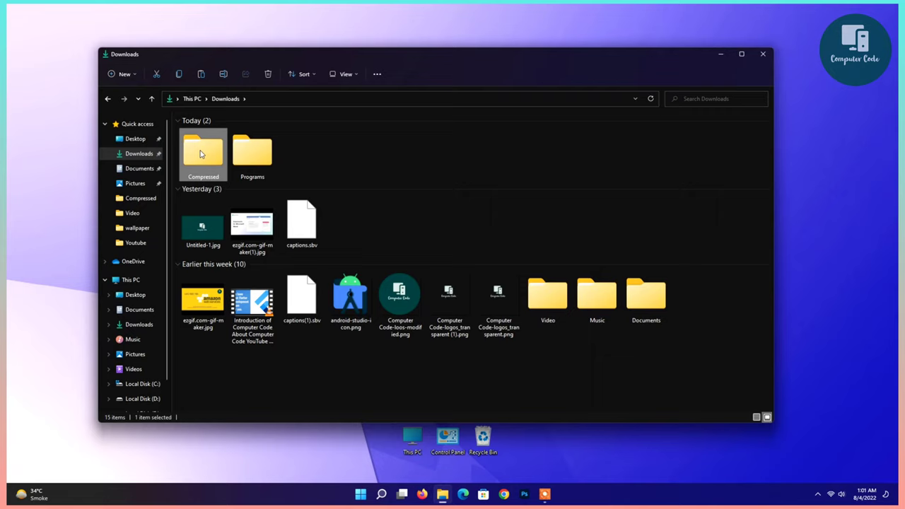
double_click(203, 153)
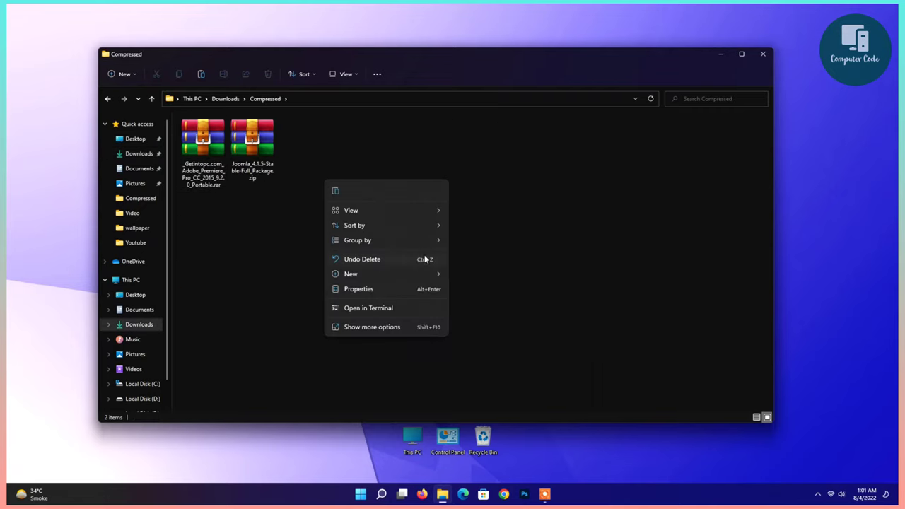
click(463, 277)
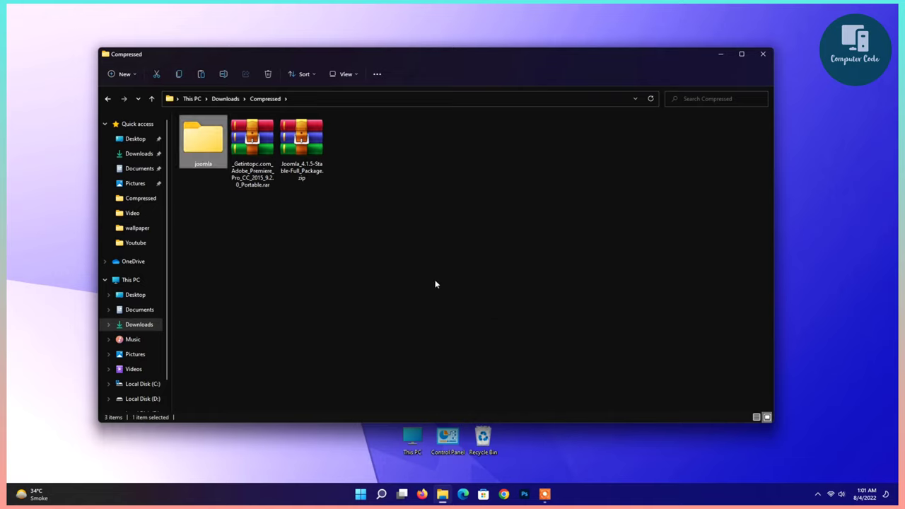
Extract the Joomla 4.1.5 zip into the joomla folder using WinRAR
right_click(301, 138)
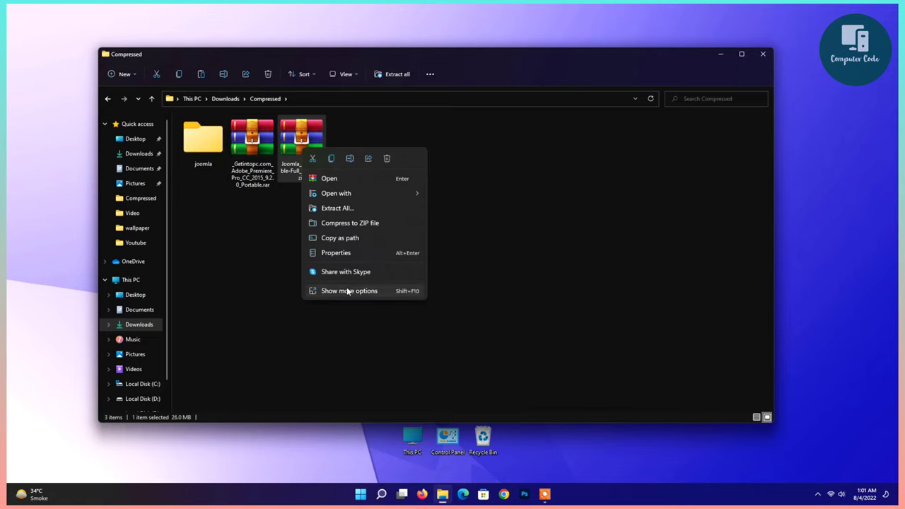
click(347, 290)
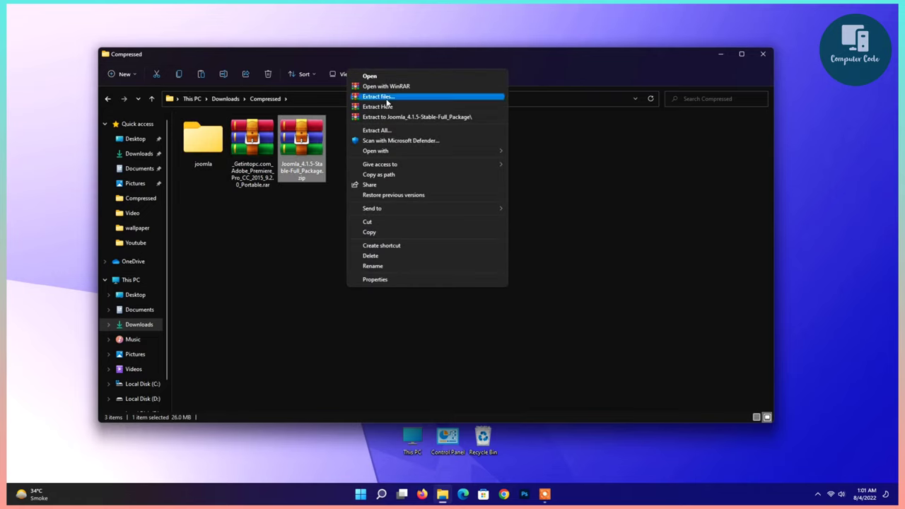
click(381, 97)
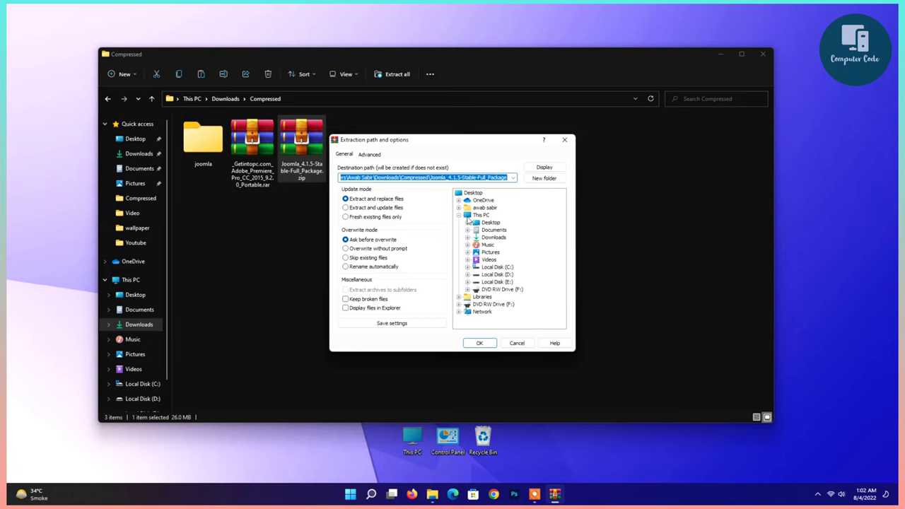
click(473, 193)
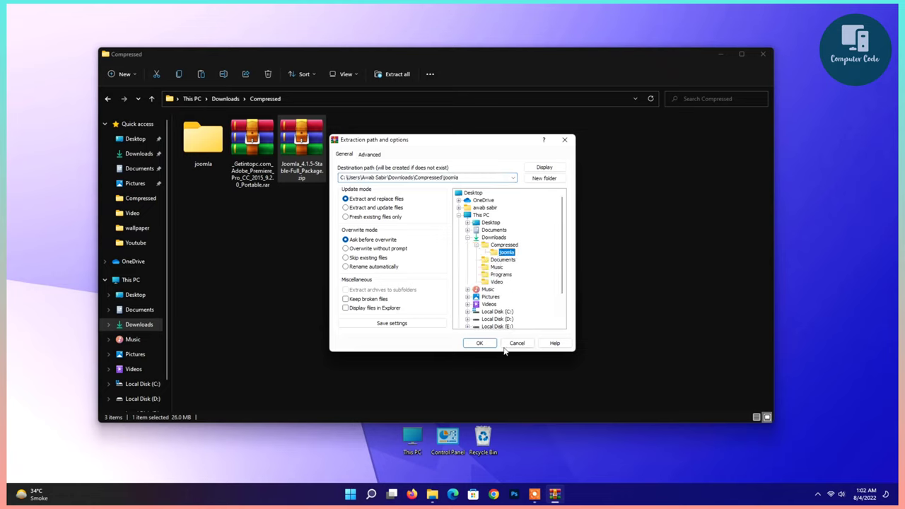
click(480, 343)
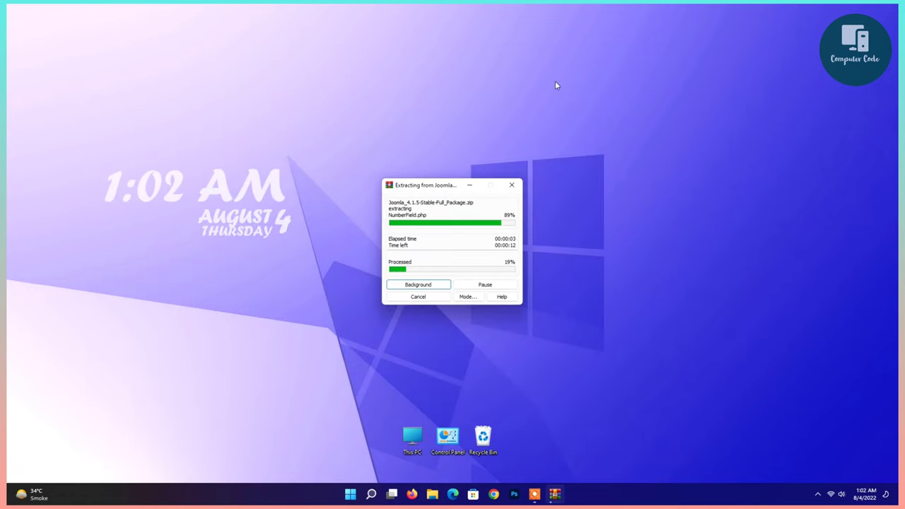
mouse_move(435, 130)
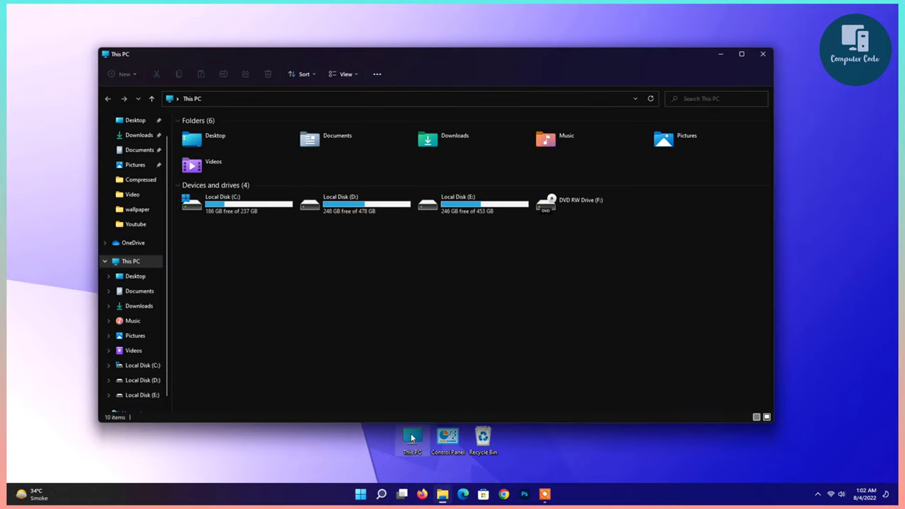
Navigate from Compressed to C:\xampp\htdocs, dismissing the IDM licence warning
click(139, 134)
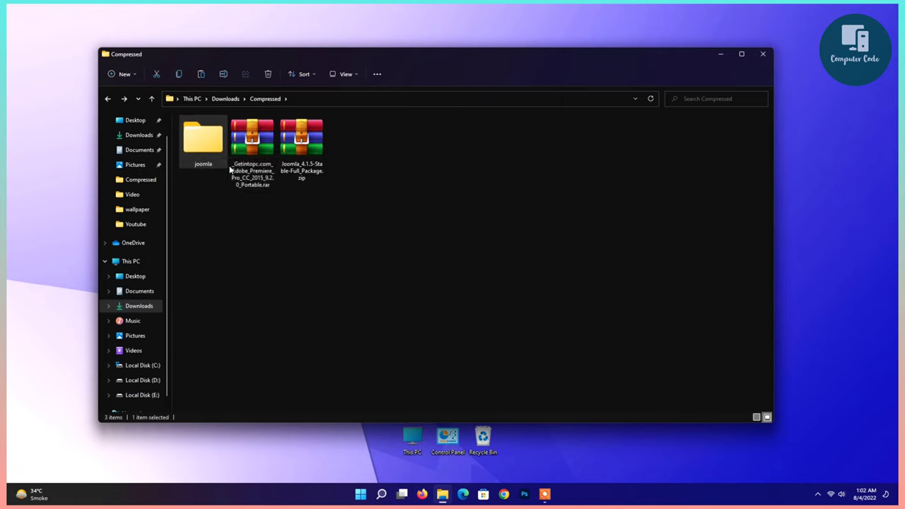
click(142, 365)
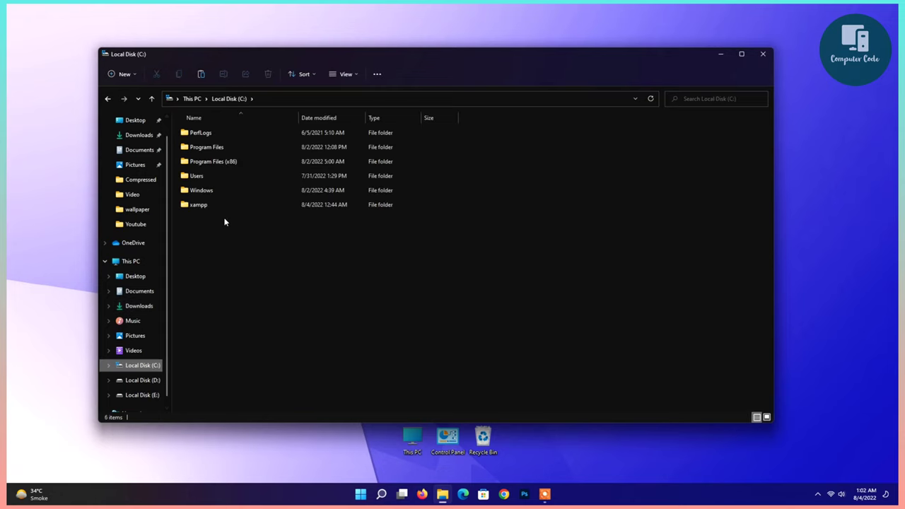
click(198, 204)
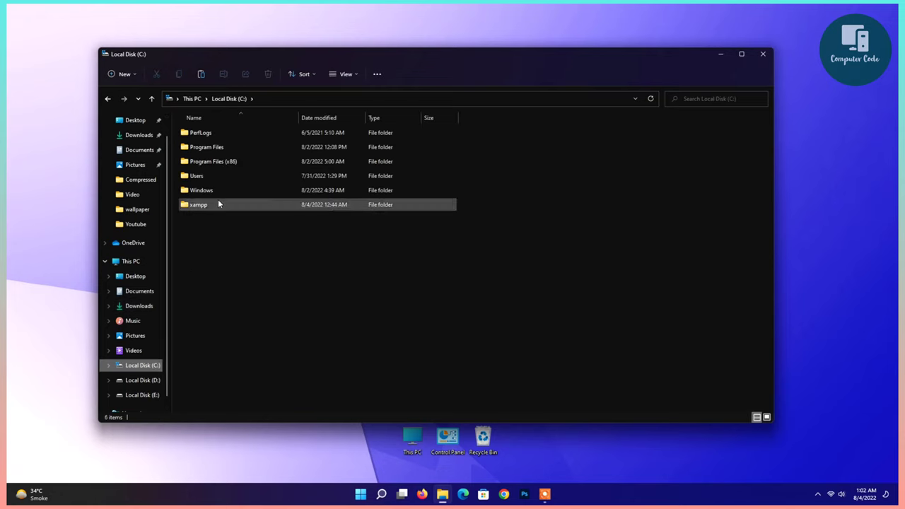
double_click(198, 204)
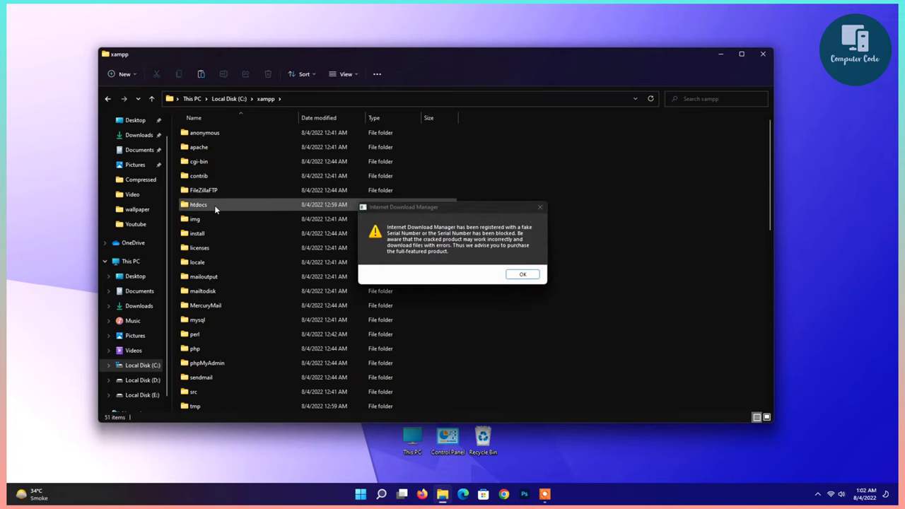
click(523, 273)
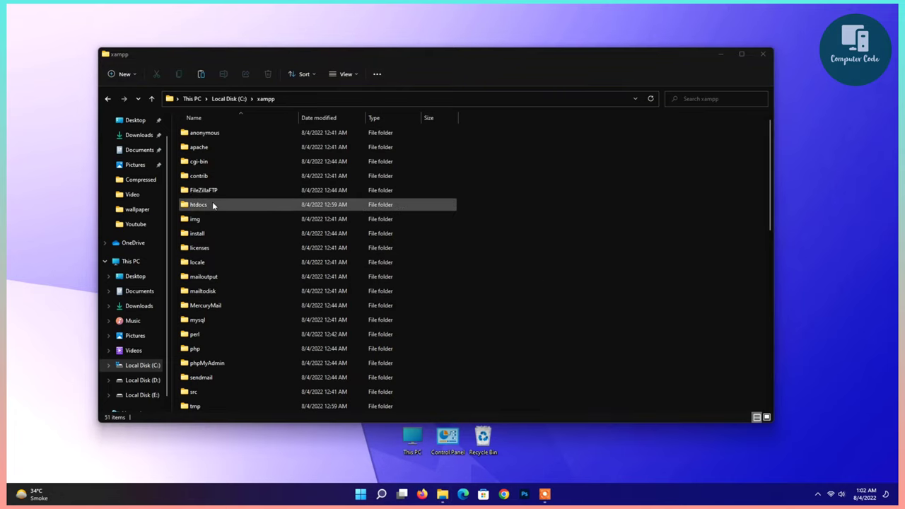
double_click(198, 204)
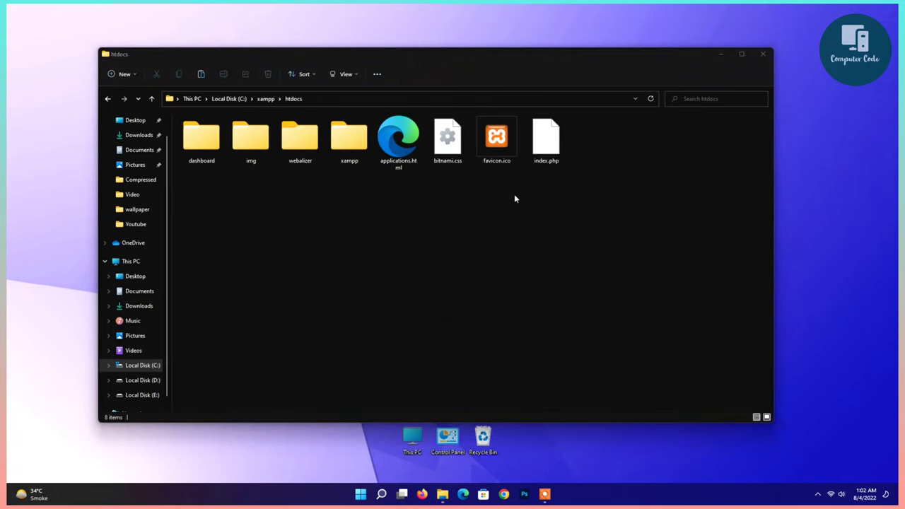
Paste the extracted Joomla files into htdocs and close File Explorer
right_click(515, 199)
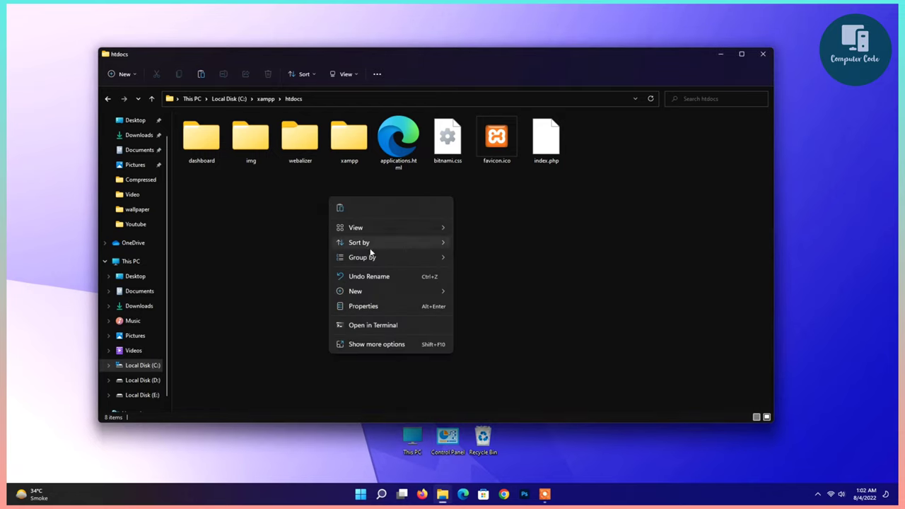
click(339, 212)
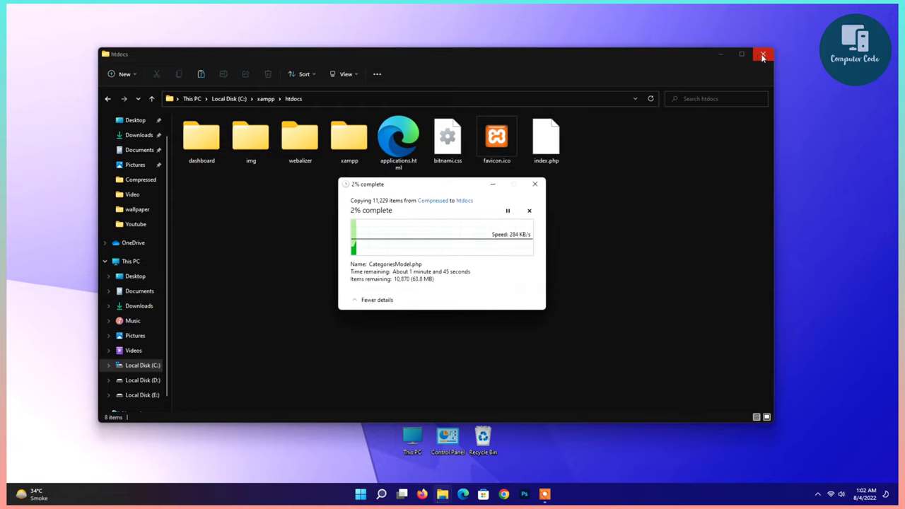
click(761, 54)
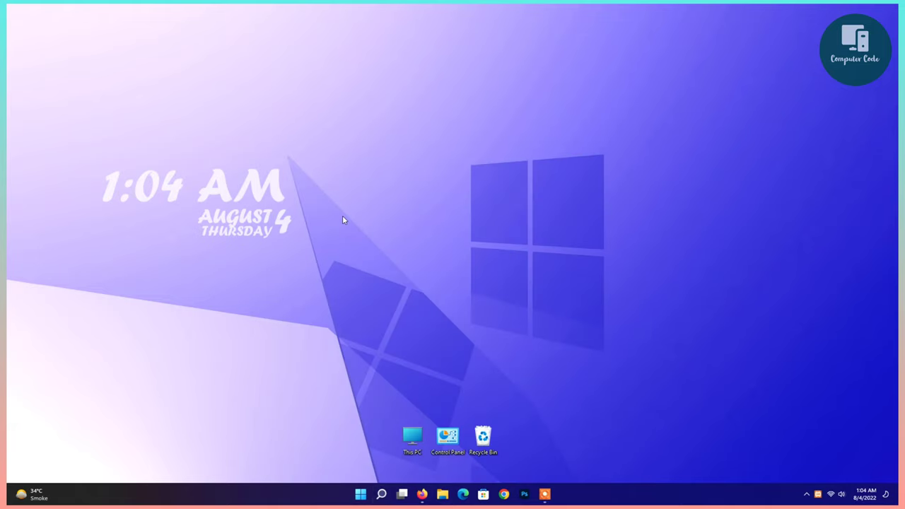
Start Apache and MySQL in XAMPP Control Panel, then minimize it
click(556, 492)
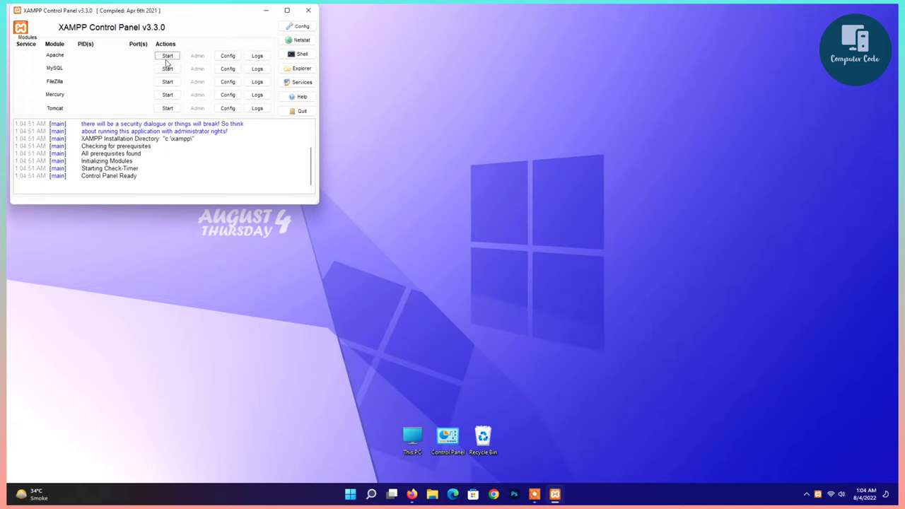
click(167, 69)
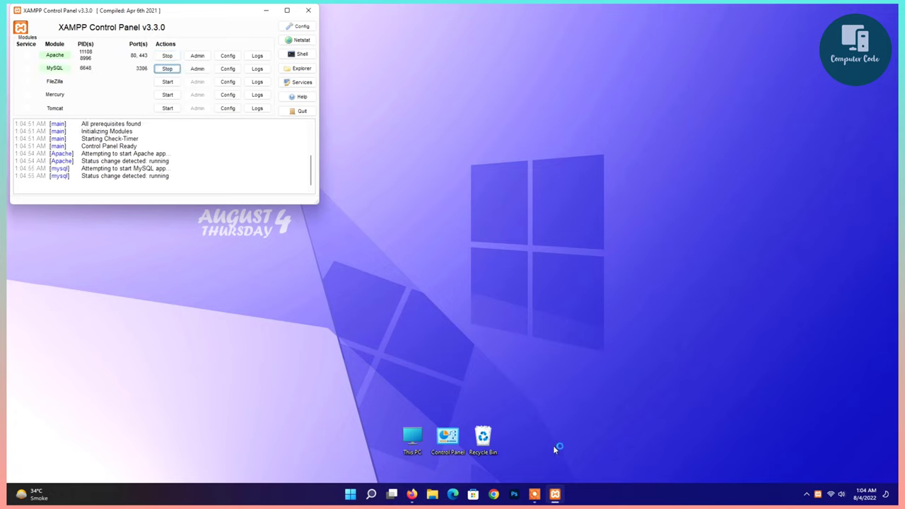
click(312, 13)
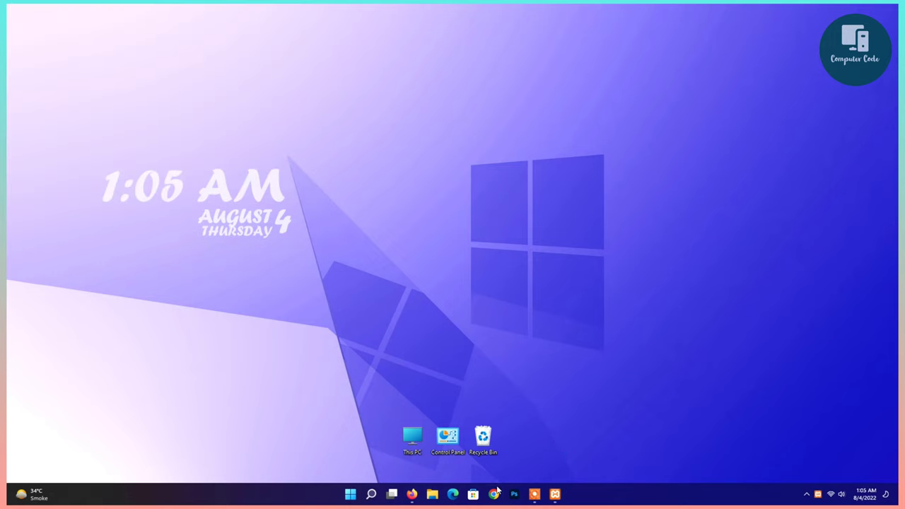
Choose a Chrome profile and enter the local Joomla address in a new tab
click(494, 494)
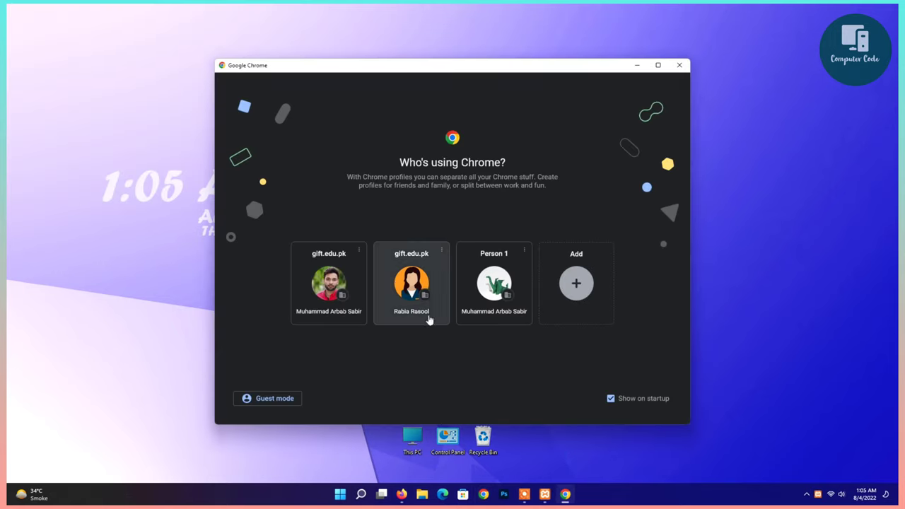
click(411, 283)
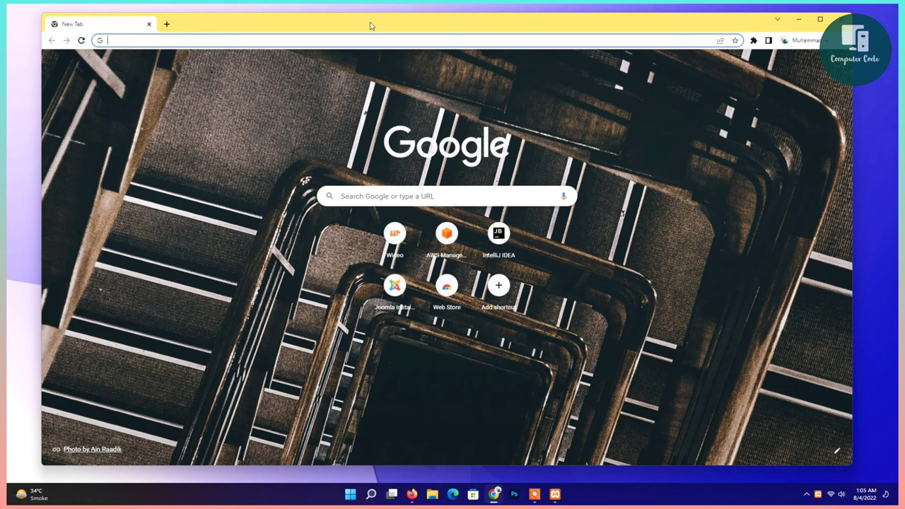
text(localhost/computercode)
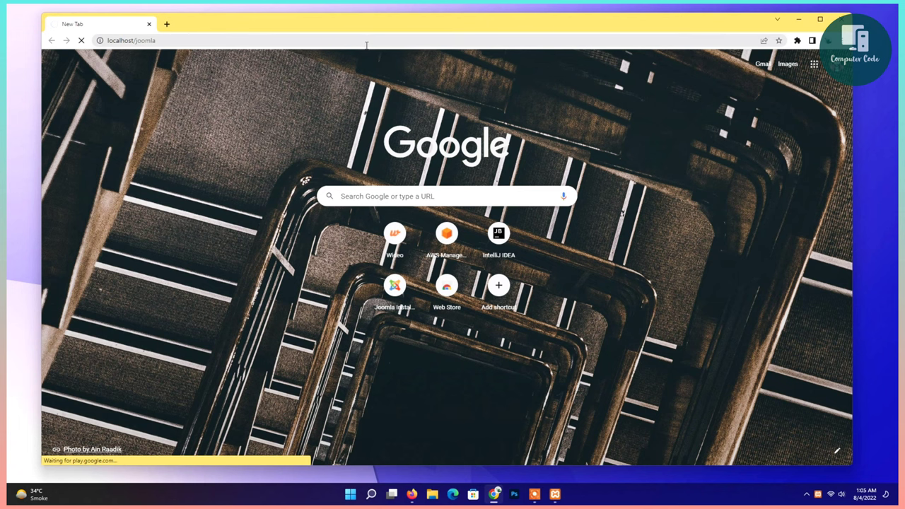
Enter 'Computer Code' as the site name in the Joomla installer
click(393, 286)
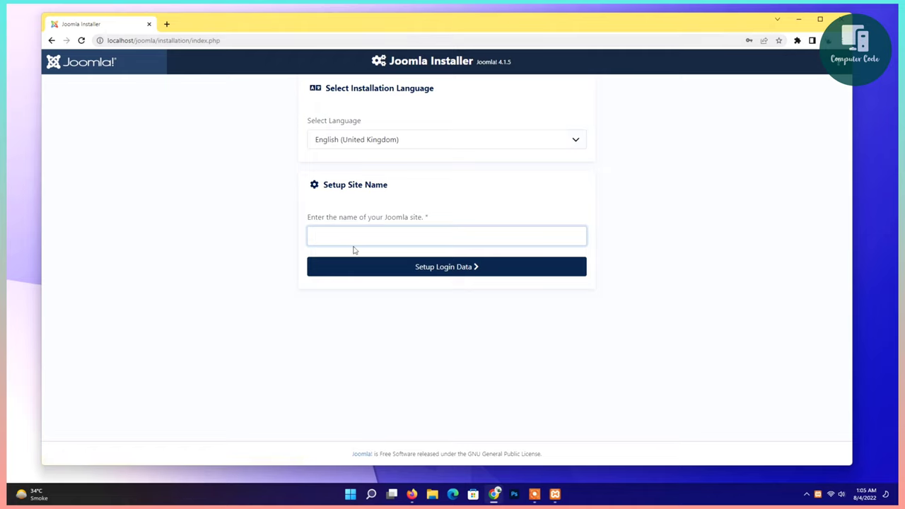
text(Computer Code)
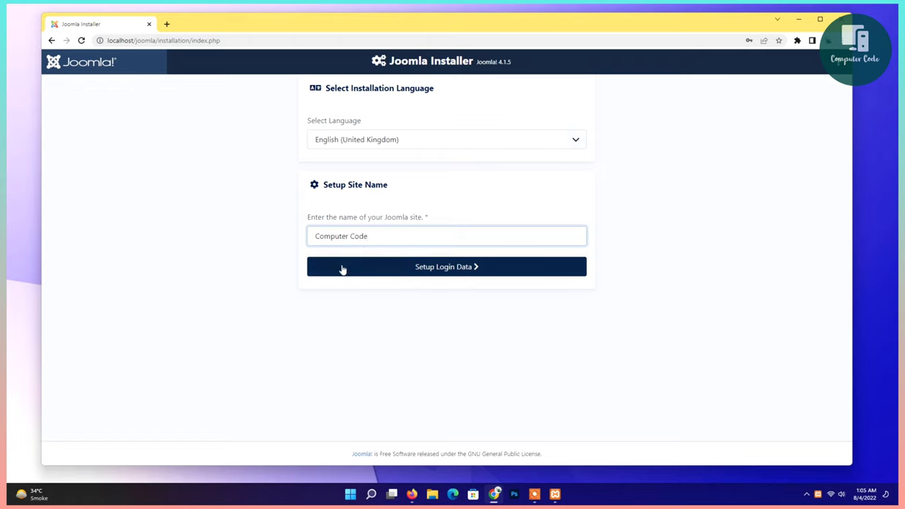
Go to the Login Data step and enter 'Computer' as the super user's real name
click(447, 267)
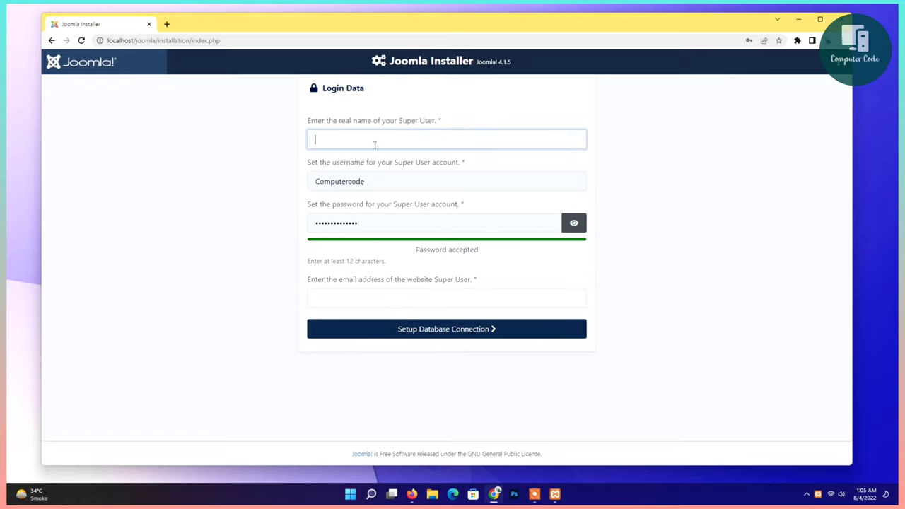
click(446, 329)
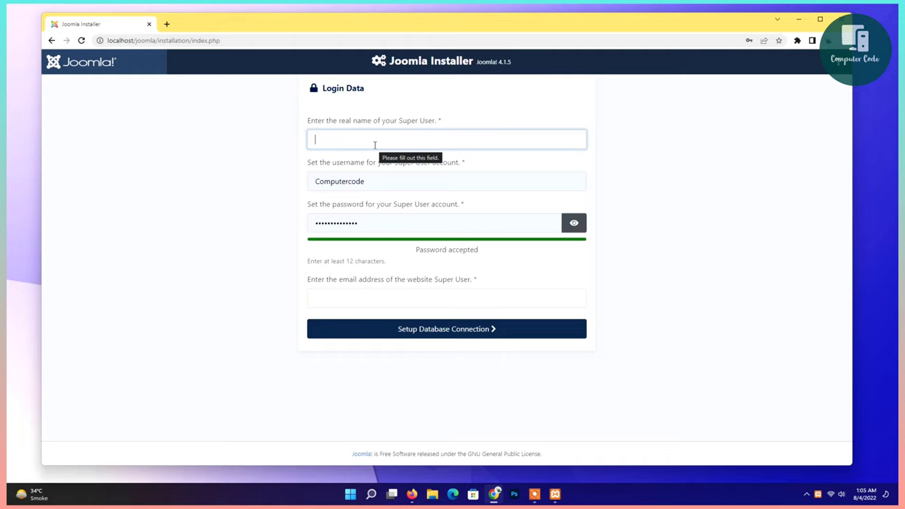
text(Com)
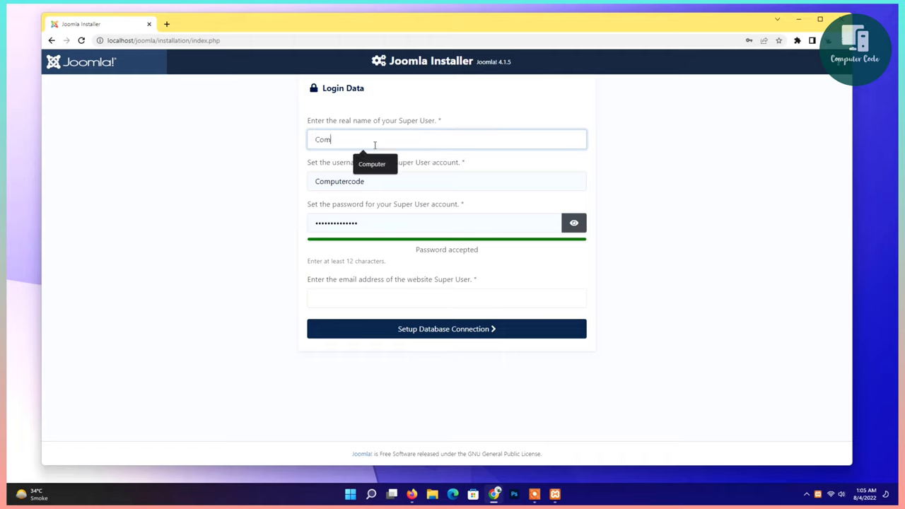
text(puter Code)
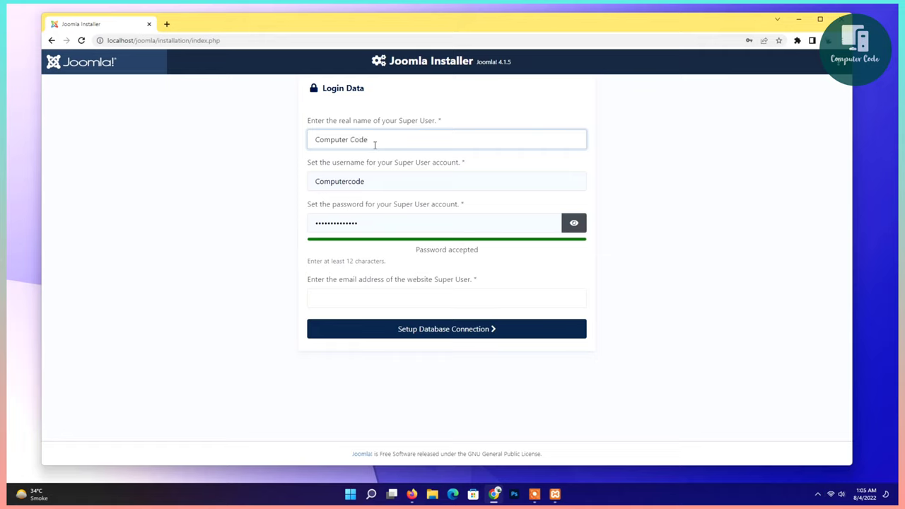
click(446, 181)
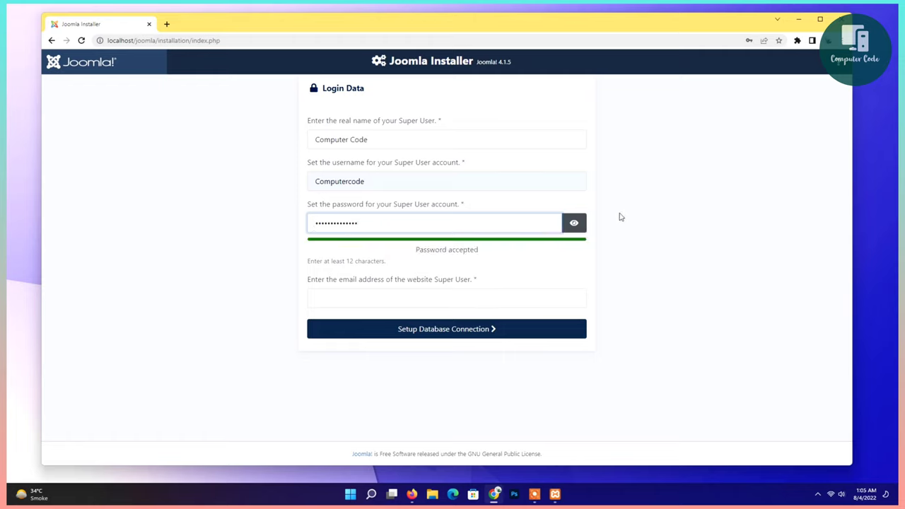
click(574, 223)
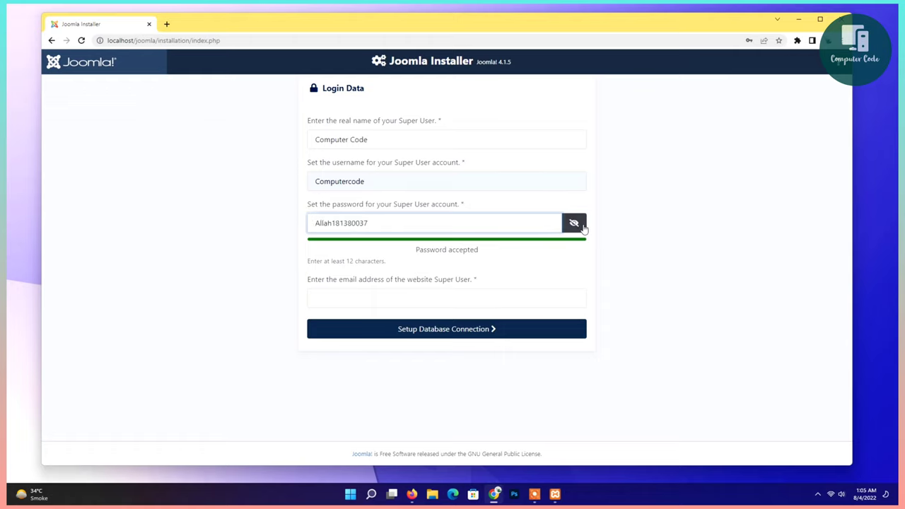
click(574, 222)
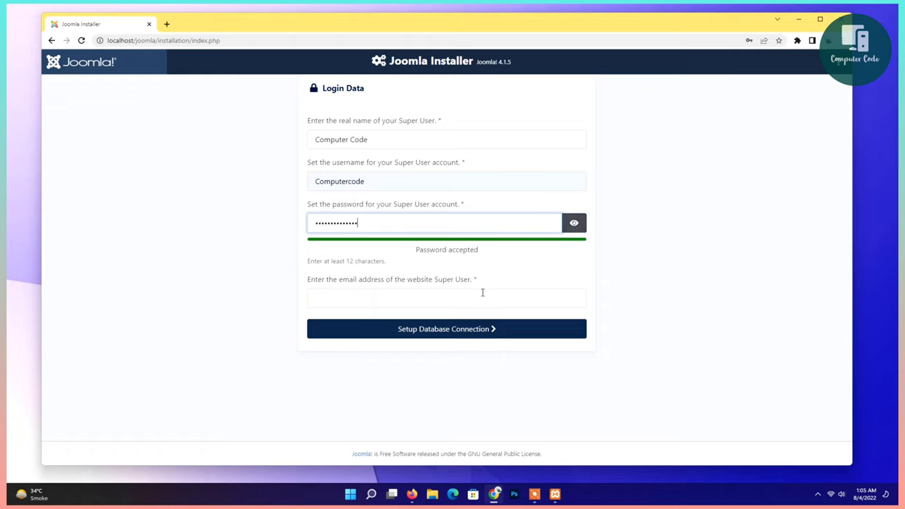
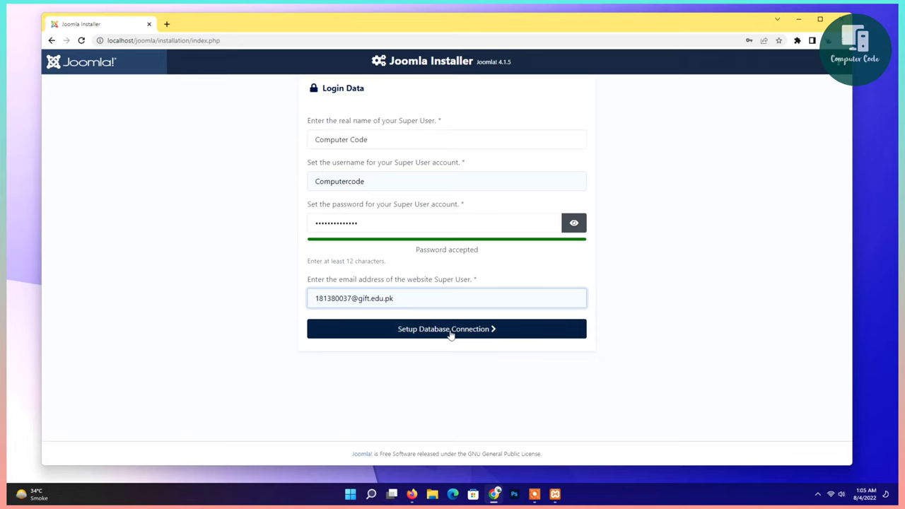
Set the database username to root and start the Joomla installation
click(447, 329)
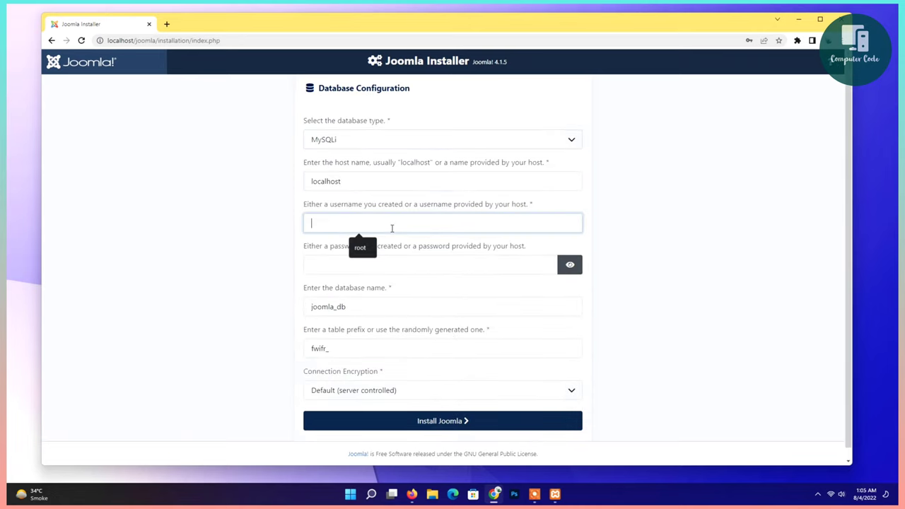
text(root)
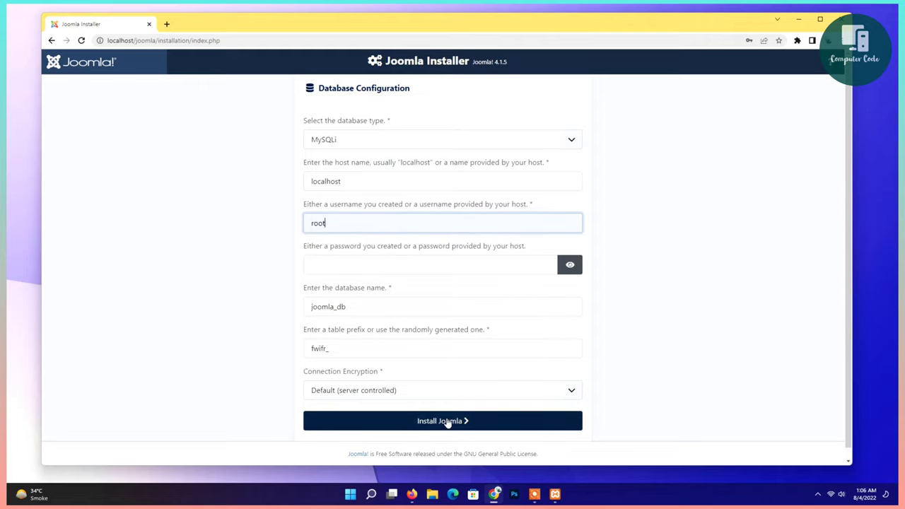
click(443, 421)
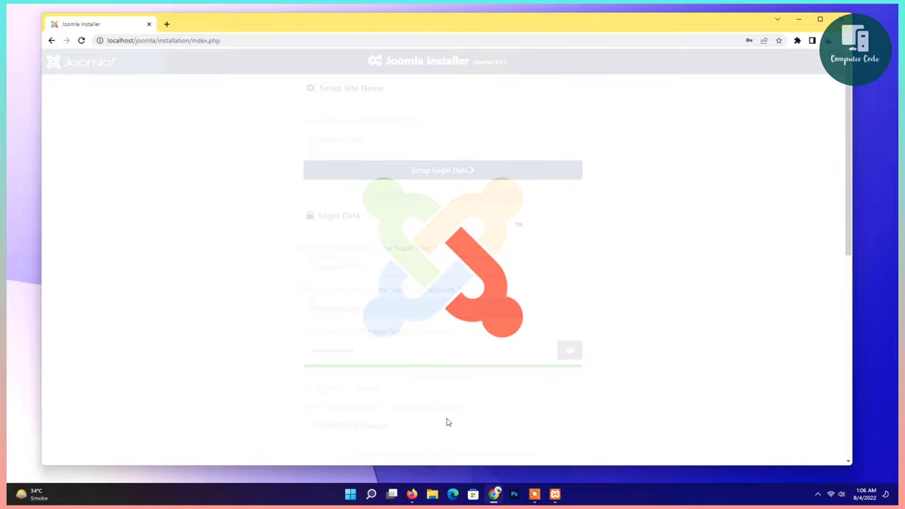
mouse_move(519, 394)
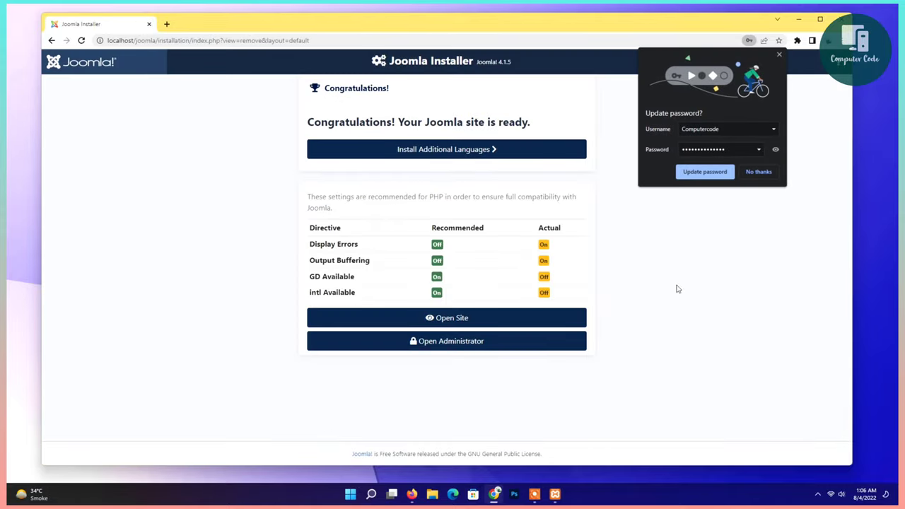
Dismiss Chrome's update-password popup and open the Joomla administrator area
click(759, 172)
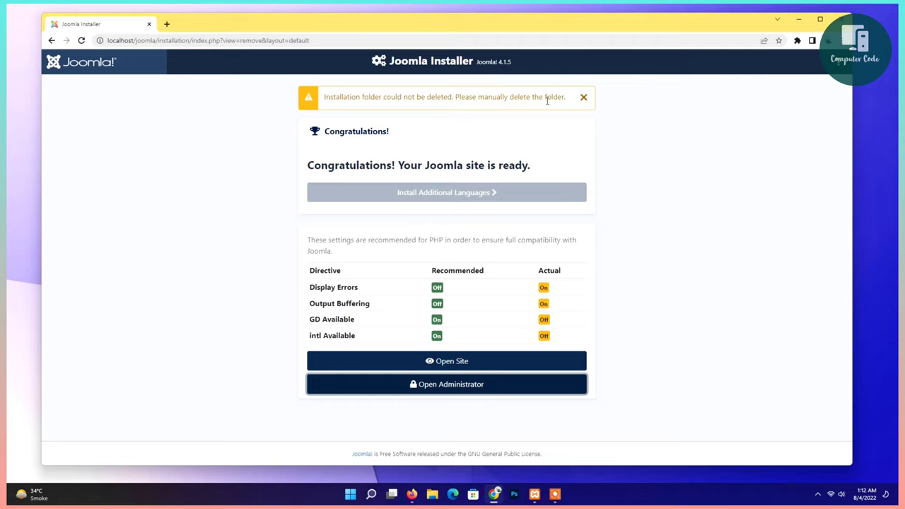
mouse_move(469, 390)
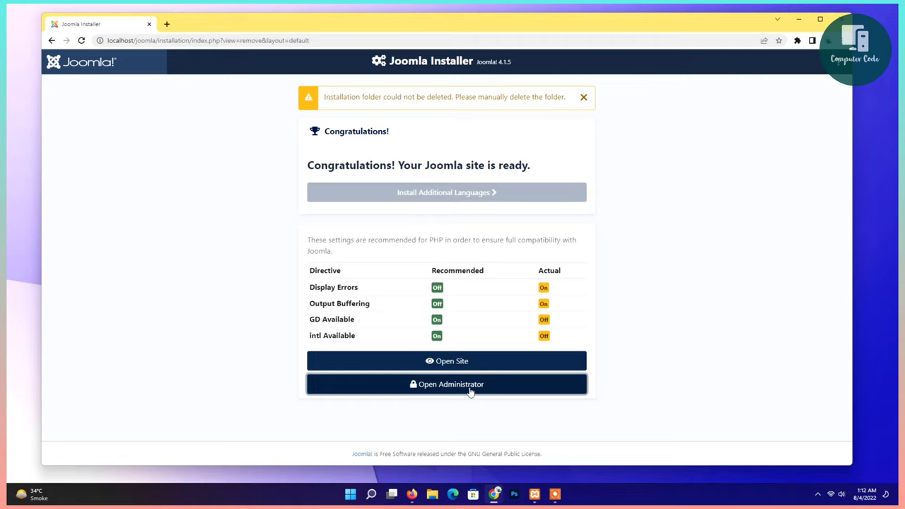
click(447, 384)
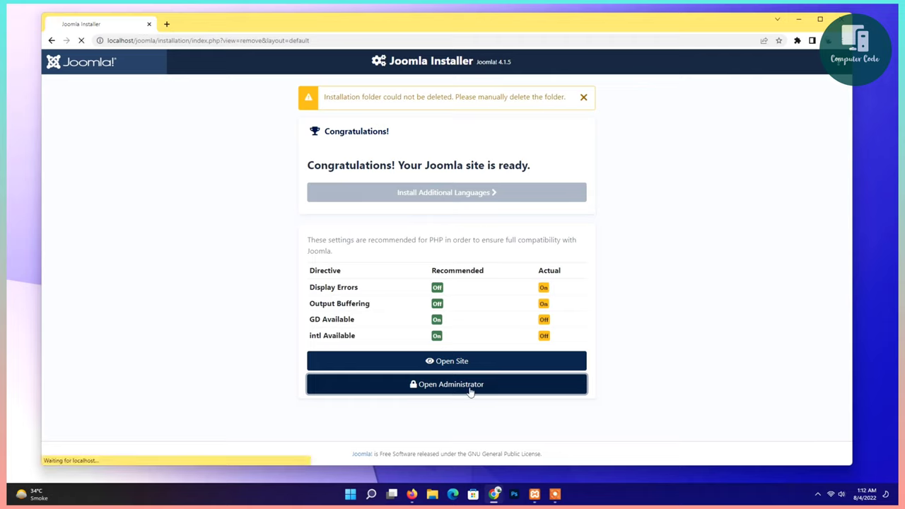
Log in to the administrator with the saved Computercode super user credentials
click(446, 384)
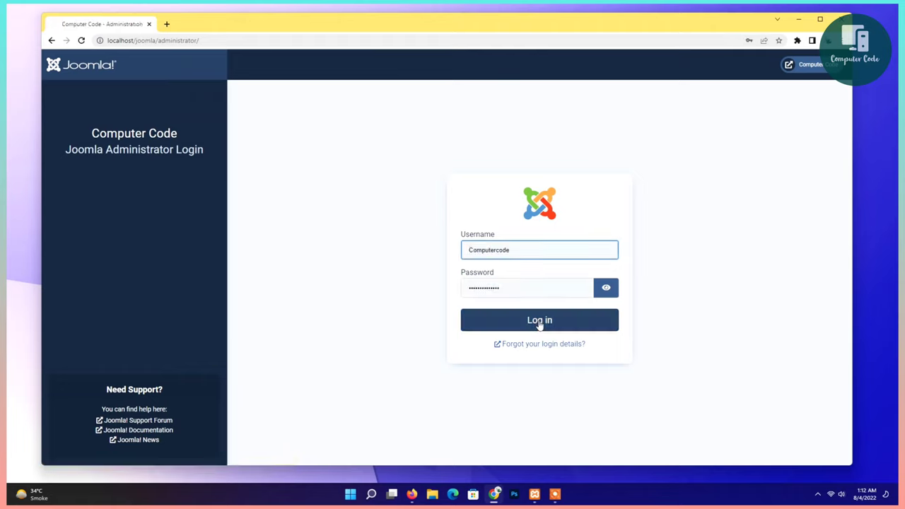
click(539, 320)
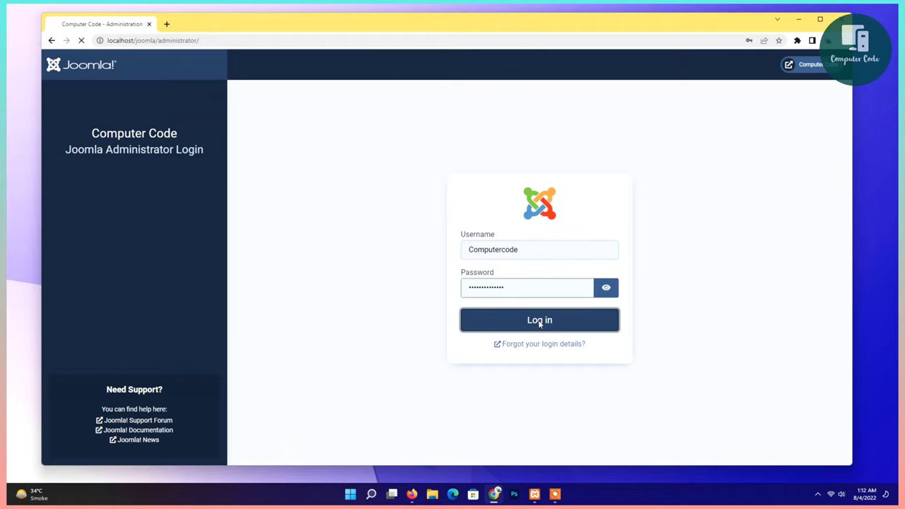
click(540, 320)
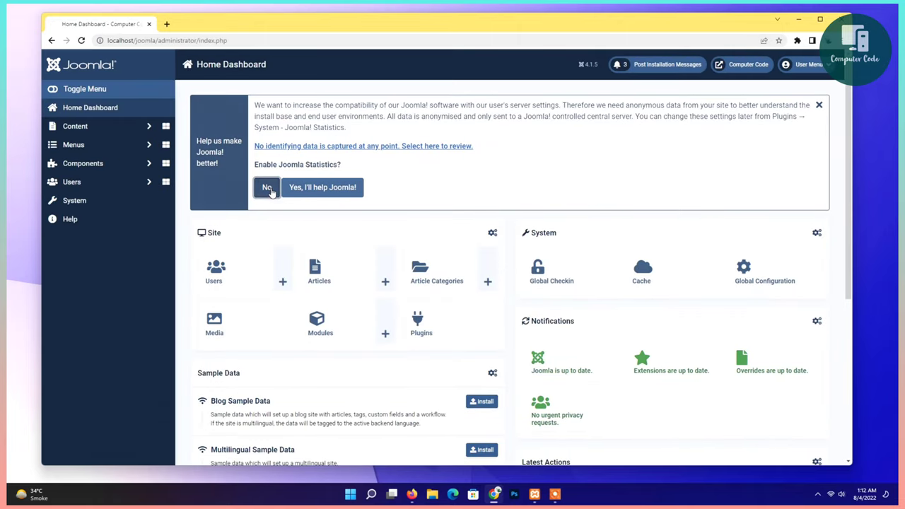
Decline Joomla statistics and scroll through the Post-installation Messages
click(267, 188)
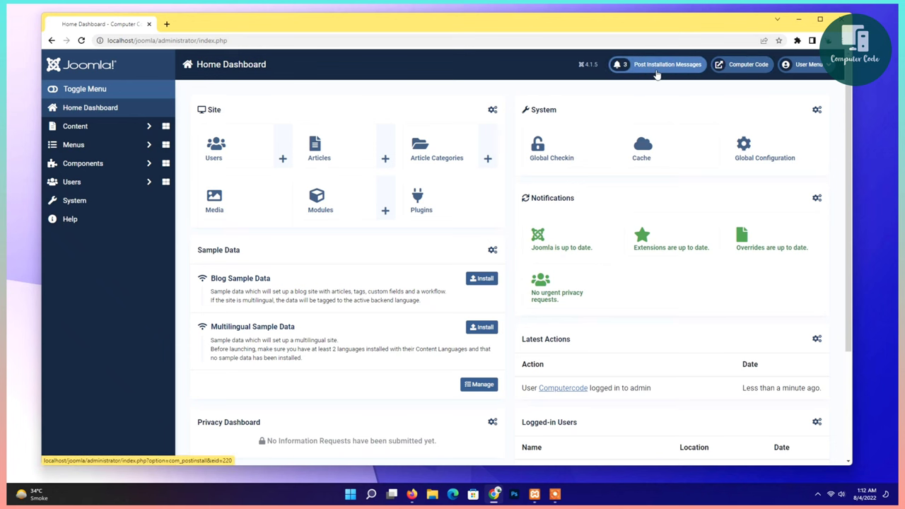
click(665, 64)
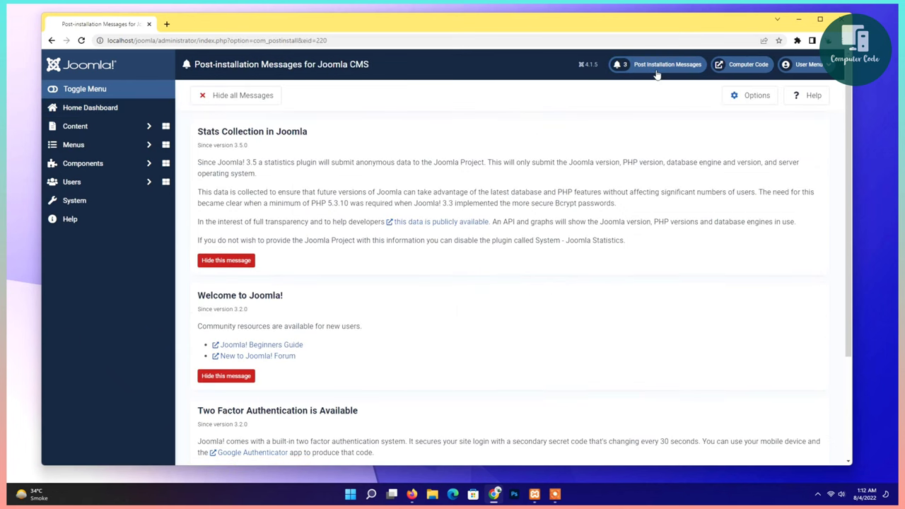
mouse_move(74, 126)
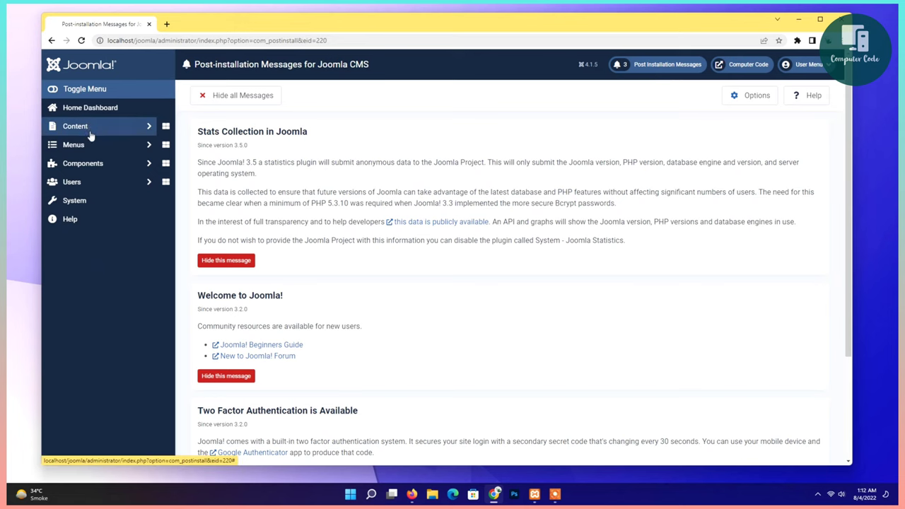
scroll(down, 3)
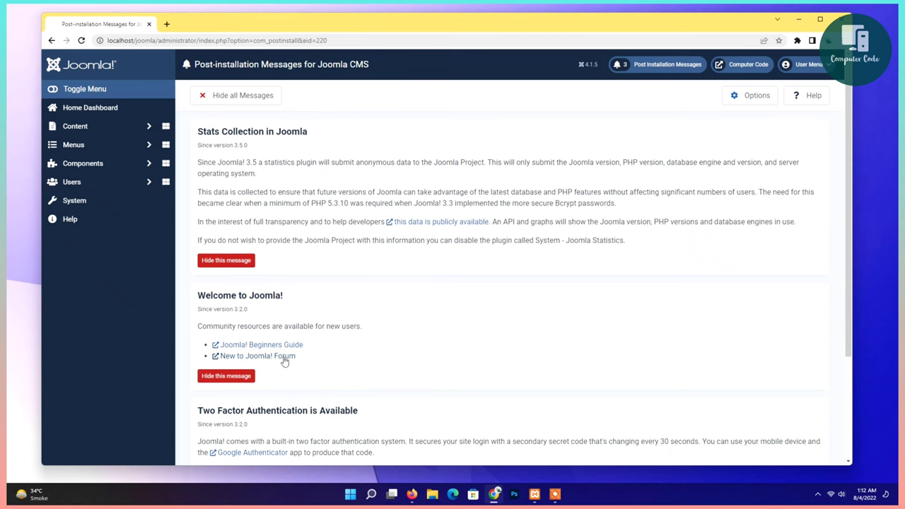
scroll(down, 3)
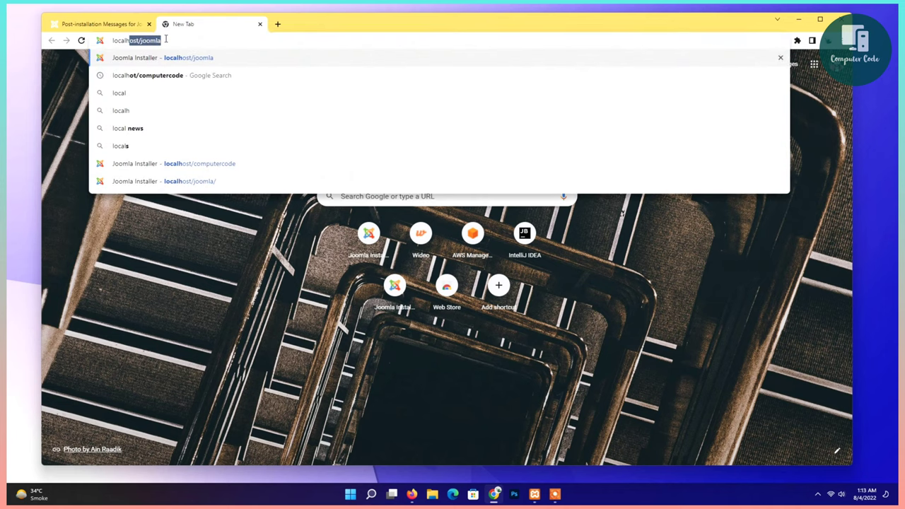
Load the localhost/joomla frontend, then return to the Post-installation Messages tab
key(Enter)
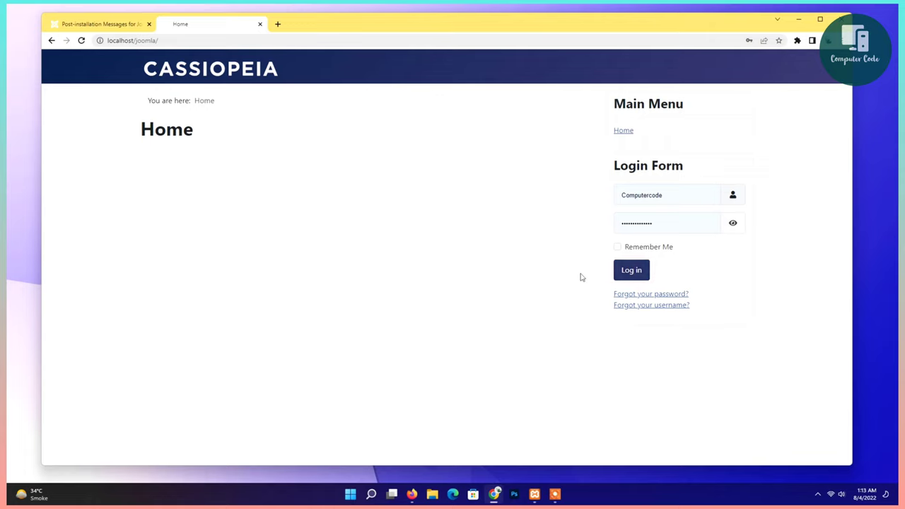
mouse_move(714, 120)
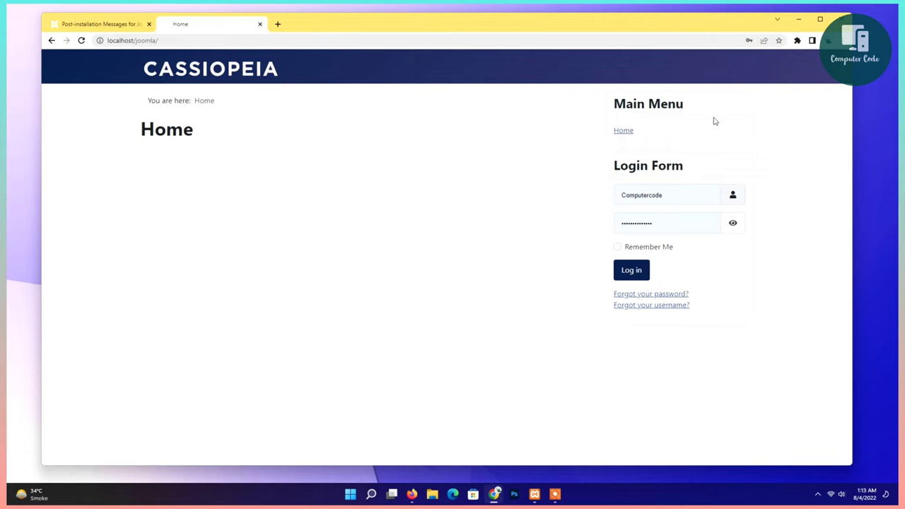
click(631, 270)
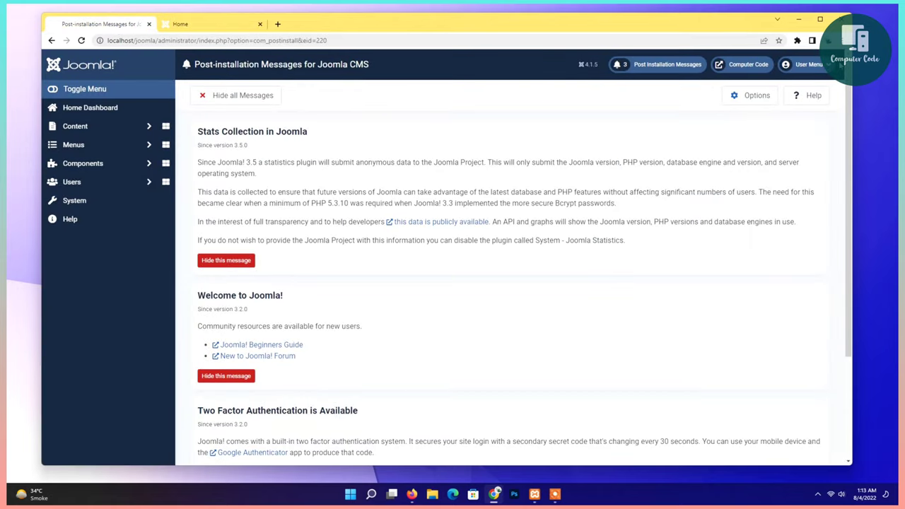